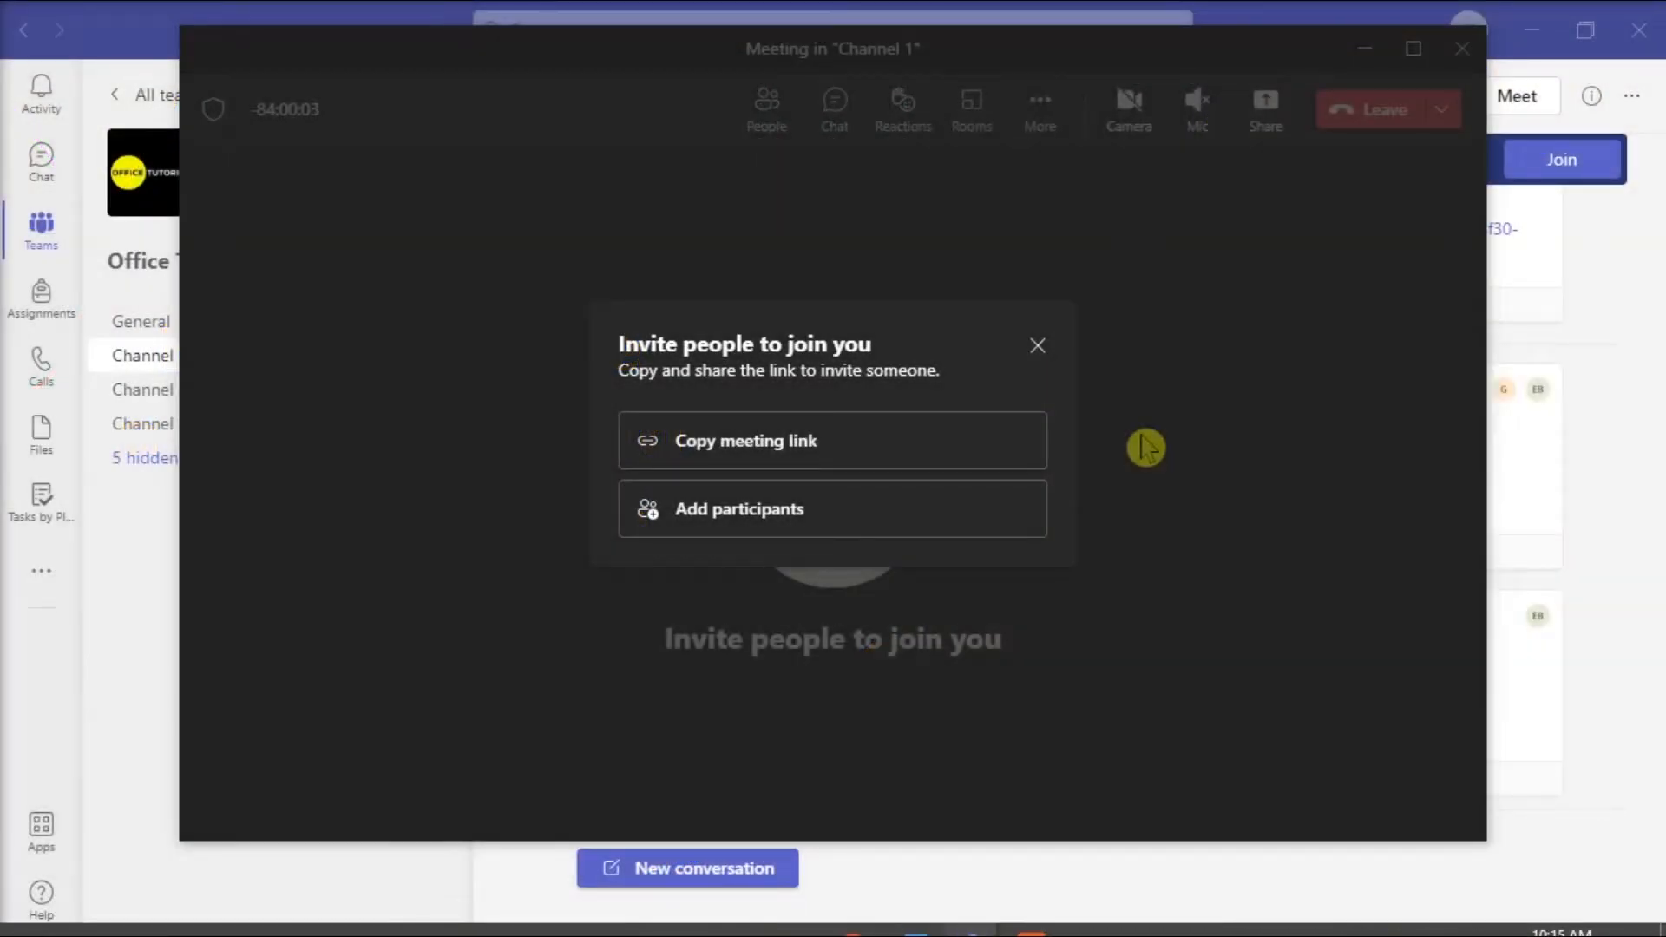
# Step: Close the 'Invite people to join you' prompt in the Channel 1 meeting
pyautogui.click(1037, 345)
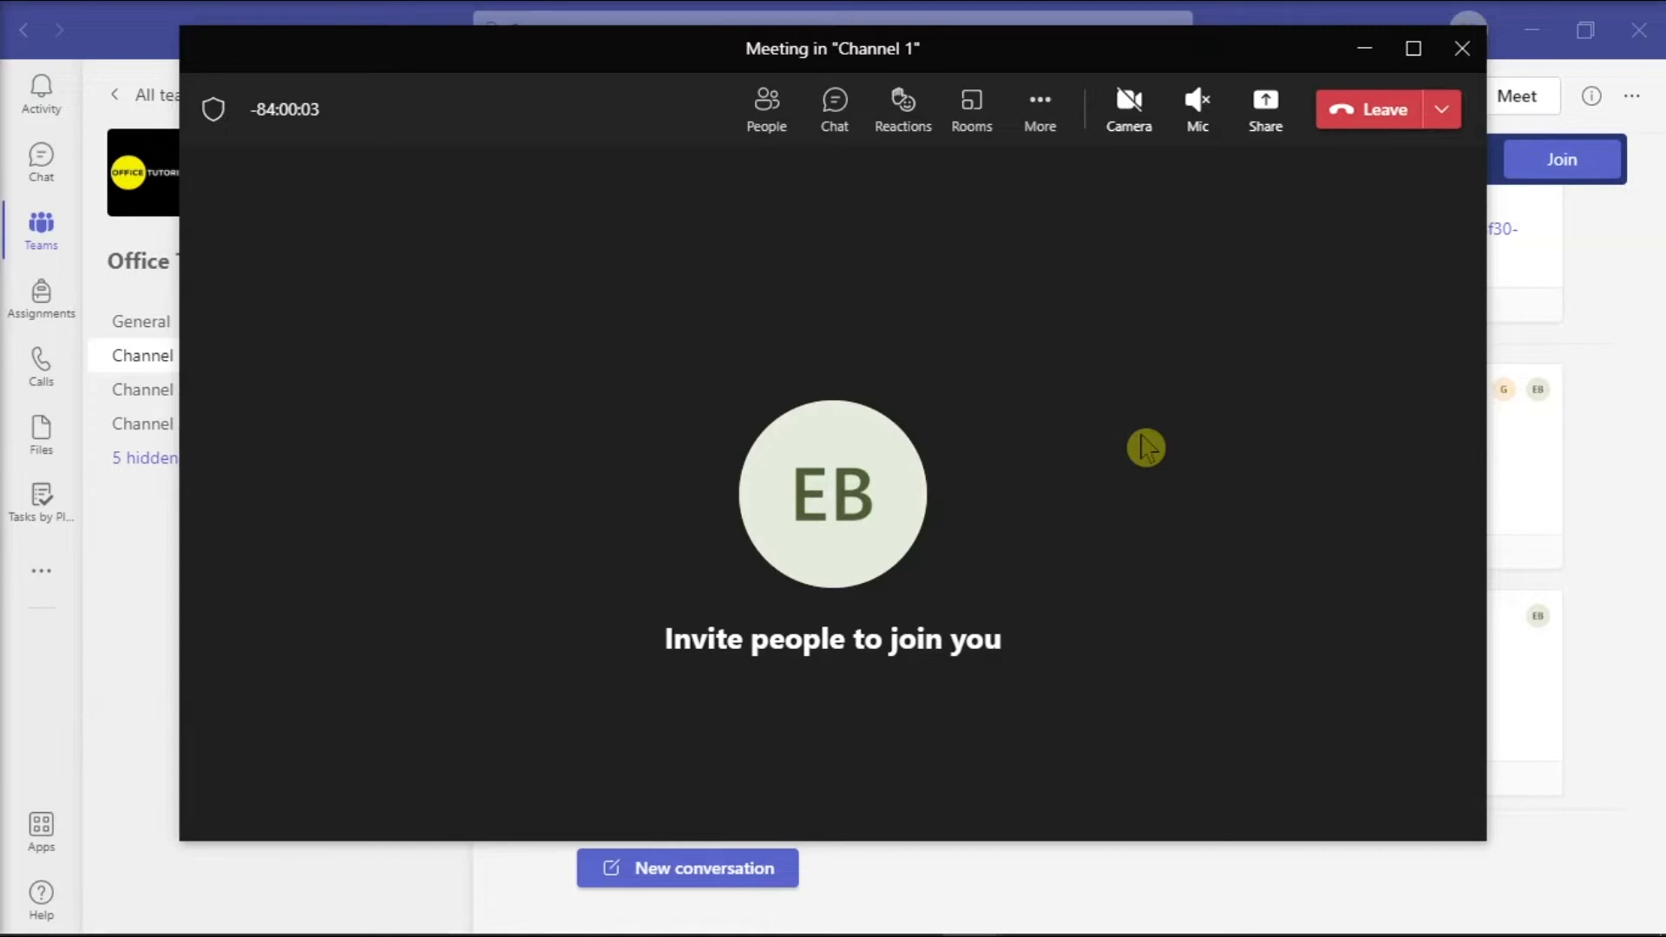
pyautogui.moveTo(1421, 136)
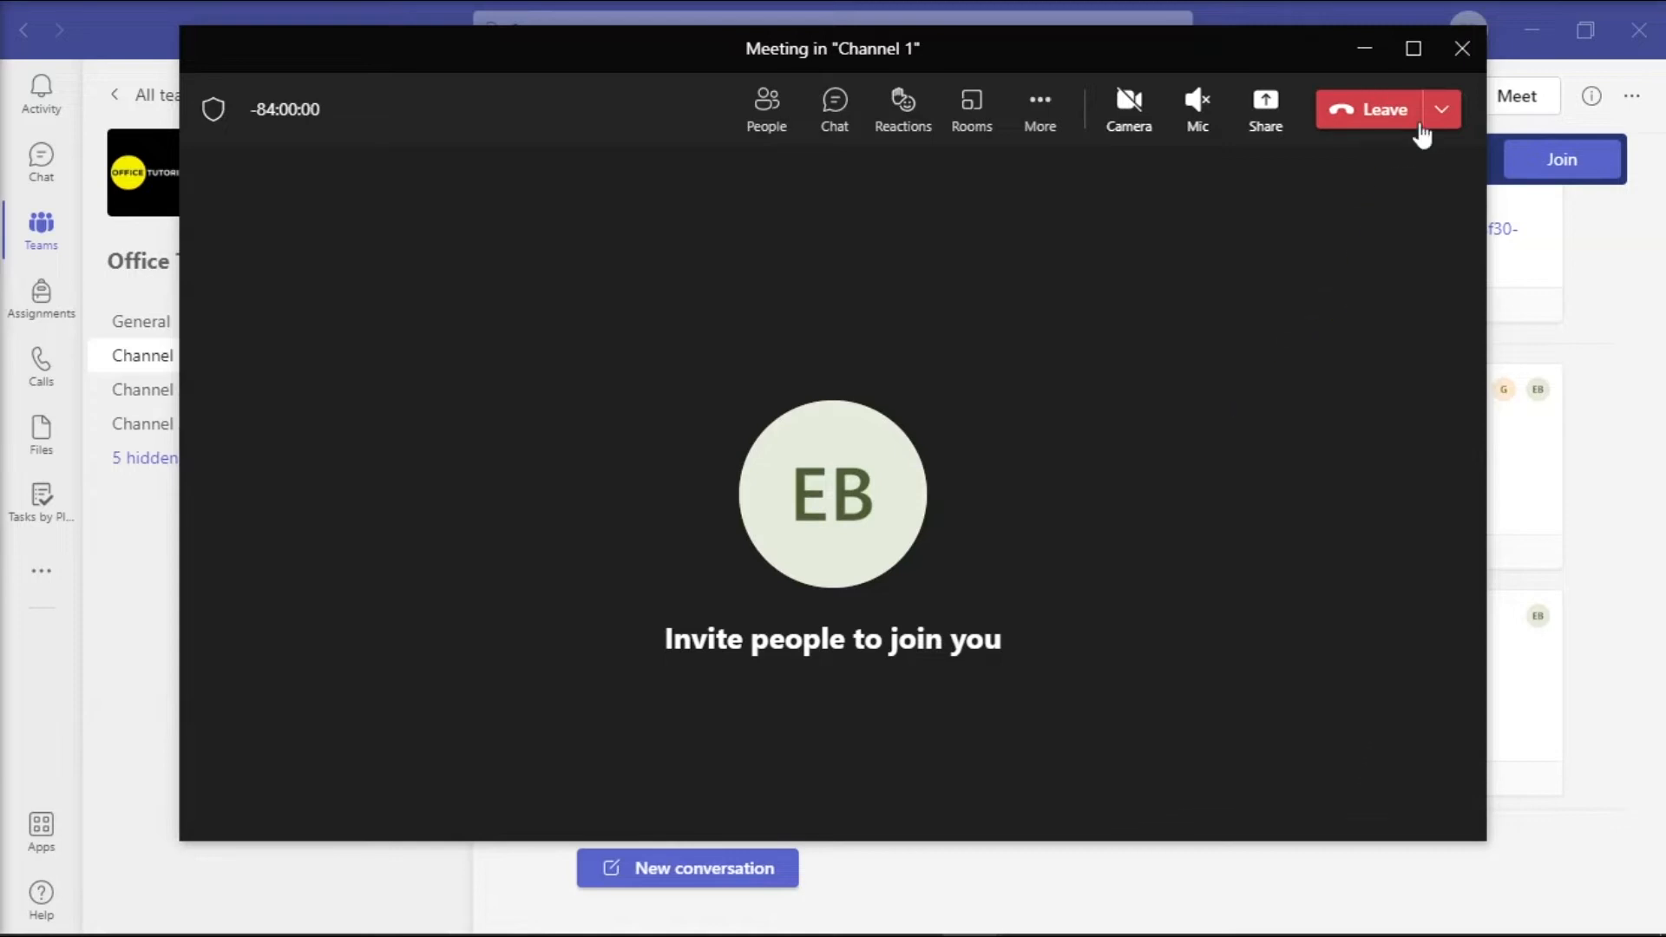
pyautogui.moveTo(1371, 109)
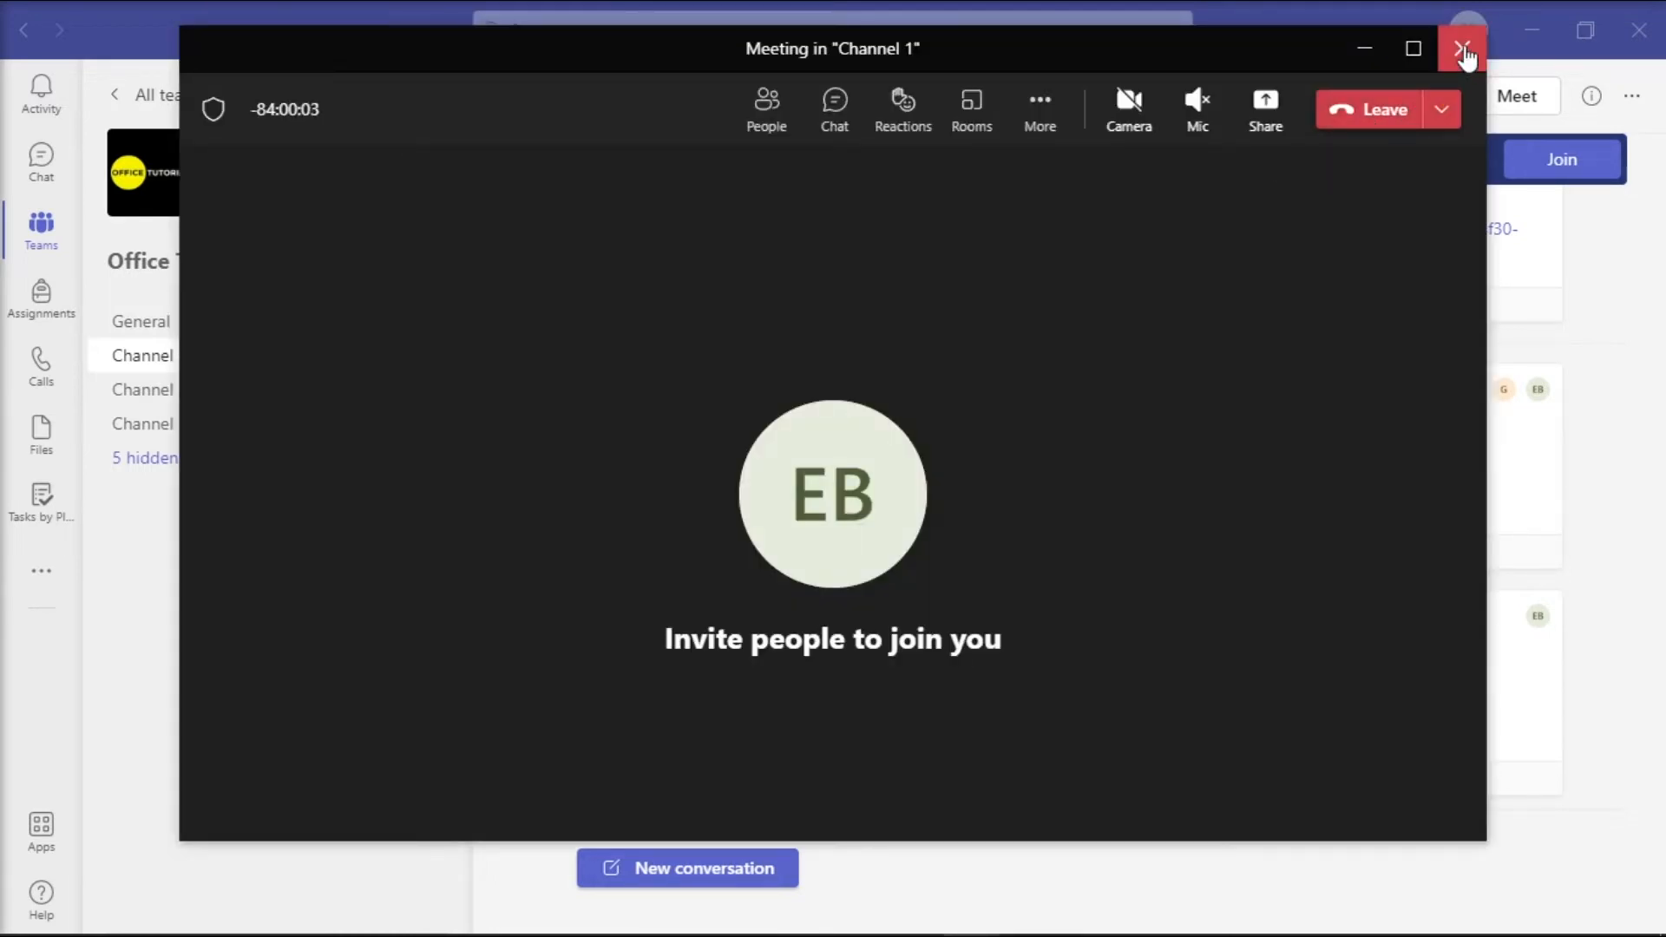
# Step: Close the Channel 1 meeting window and confirm leaving the meeting
pyautogui.click(1463, 49)
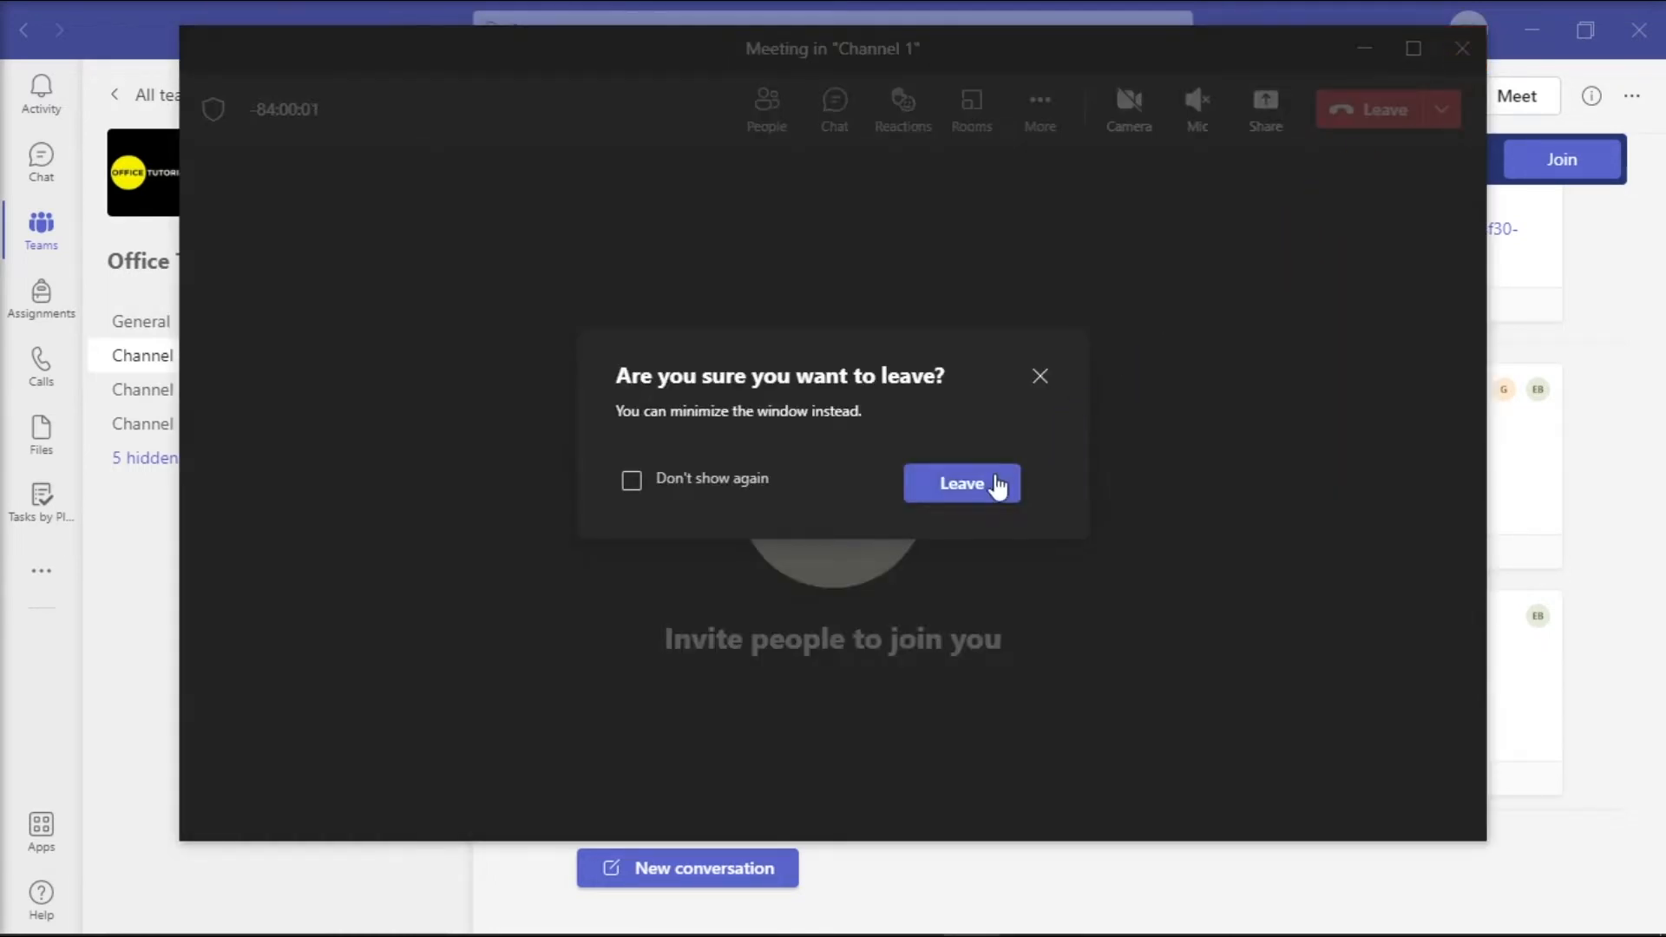
pyautogui.click(960, 483)
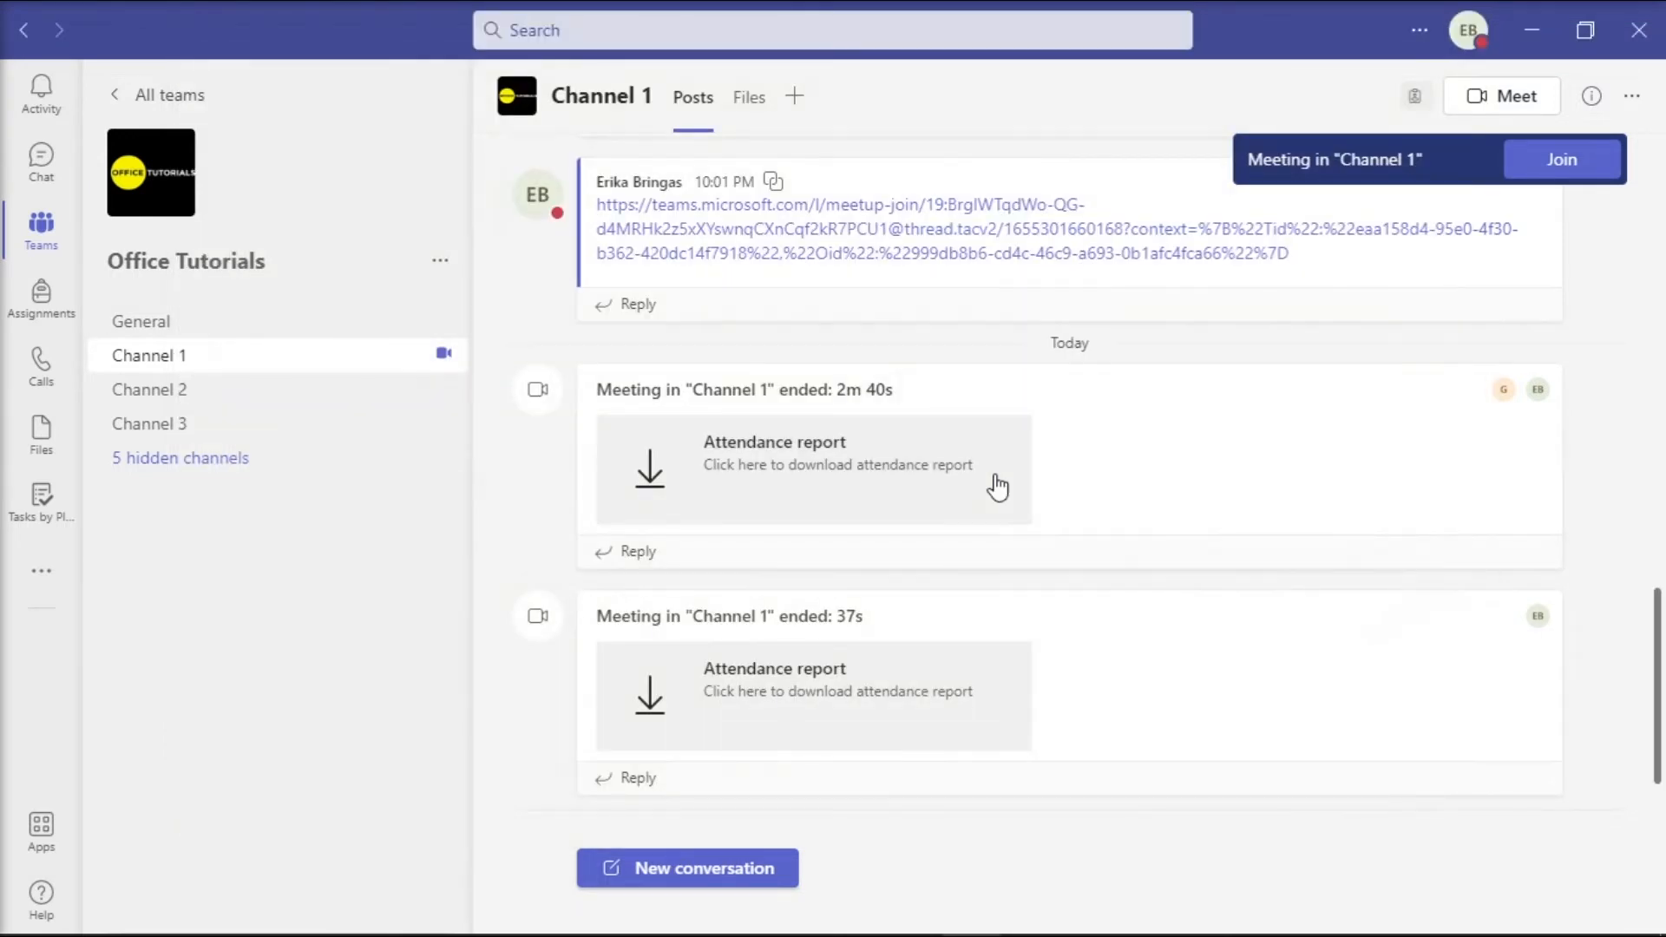
pyautogui.moveTo(1110, 496)
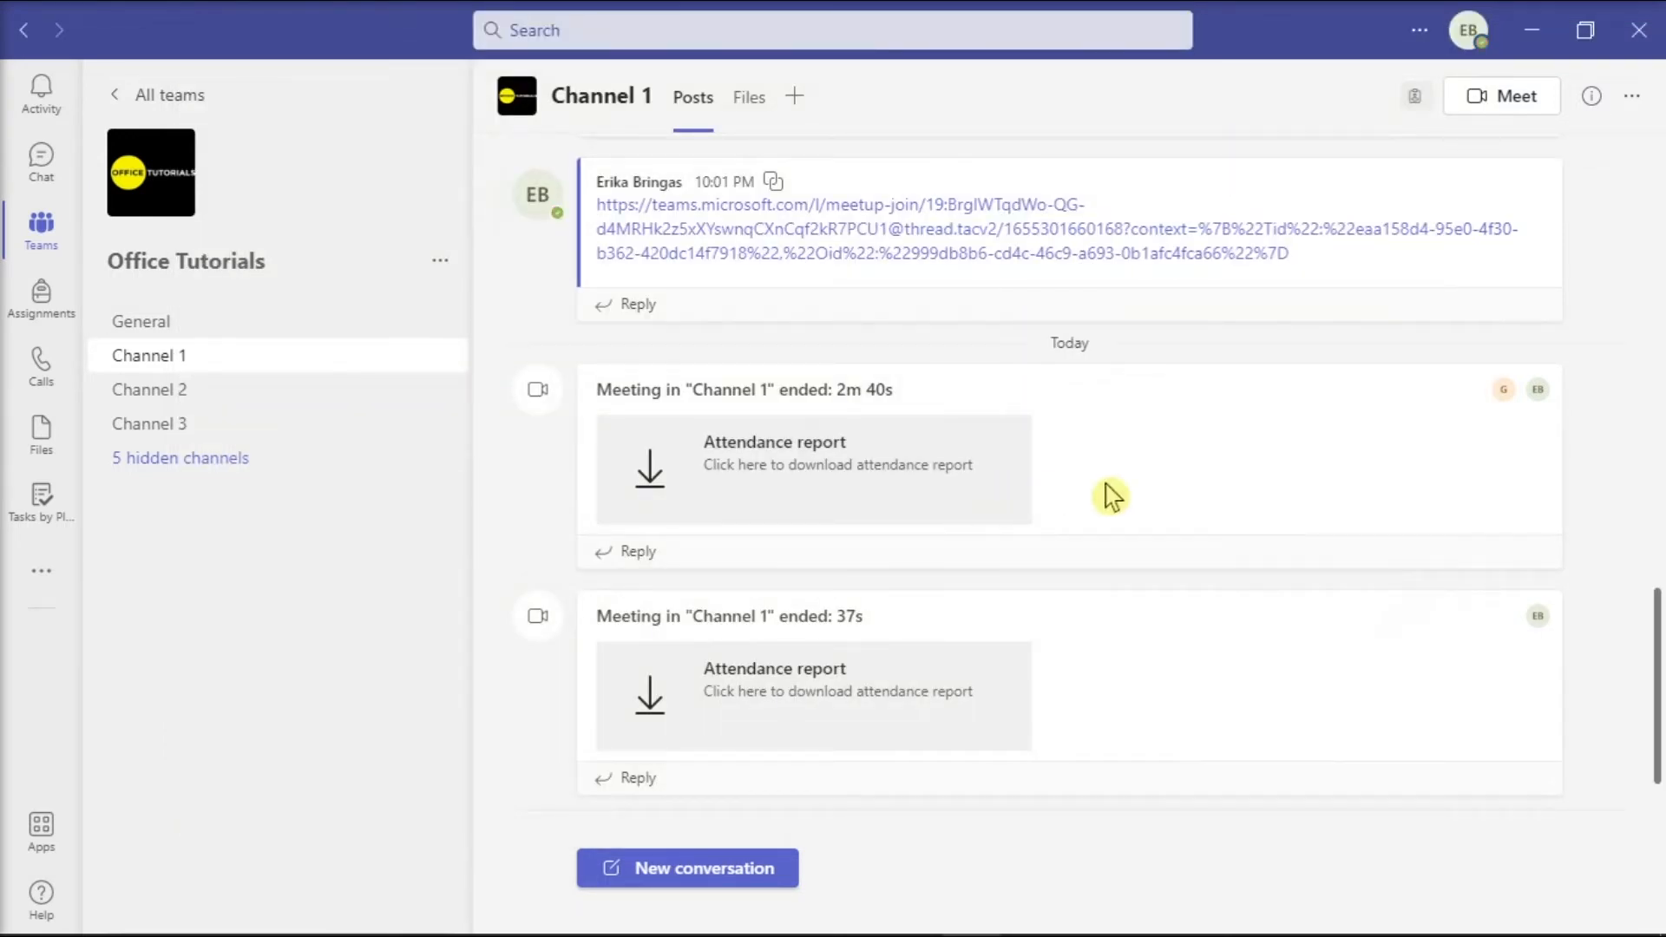
pyautogui.moveTo(1590, 502)
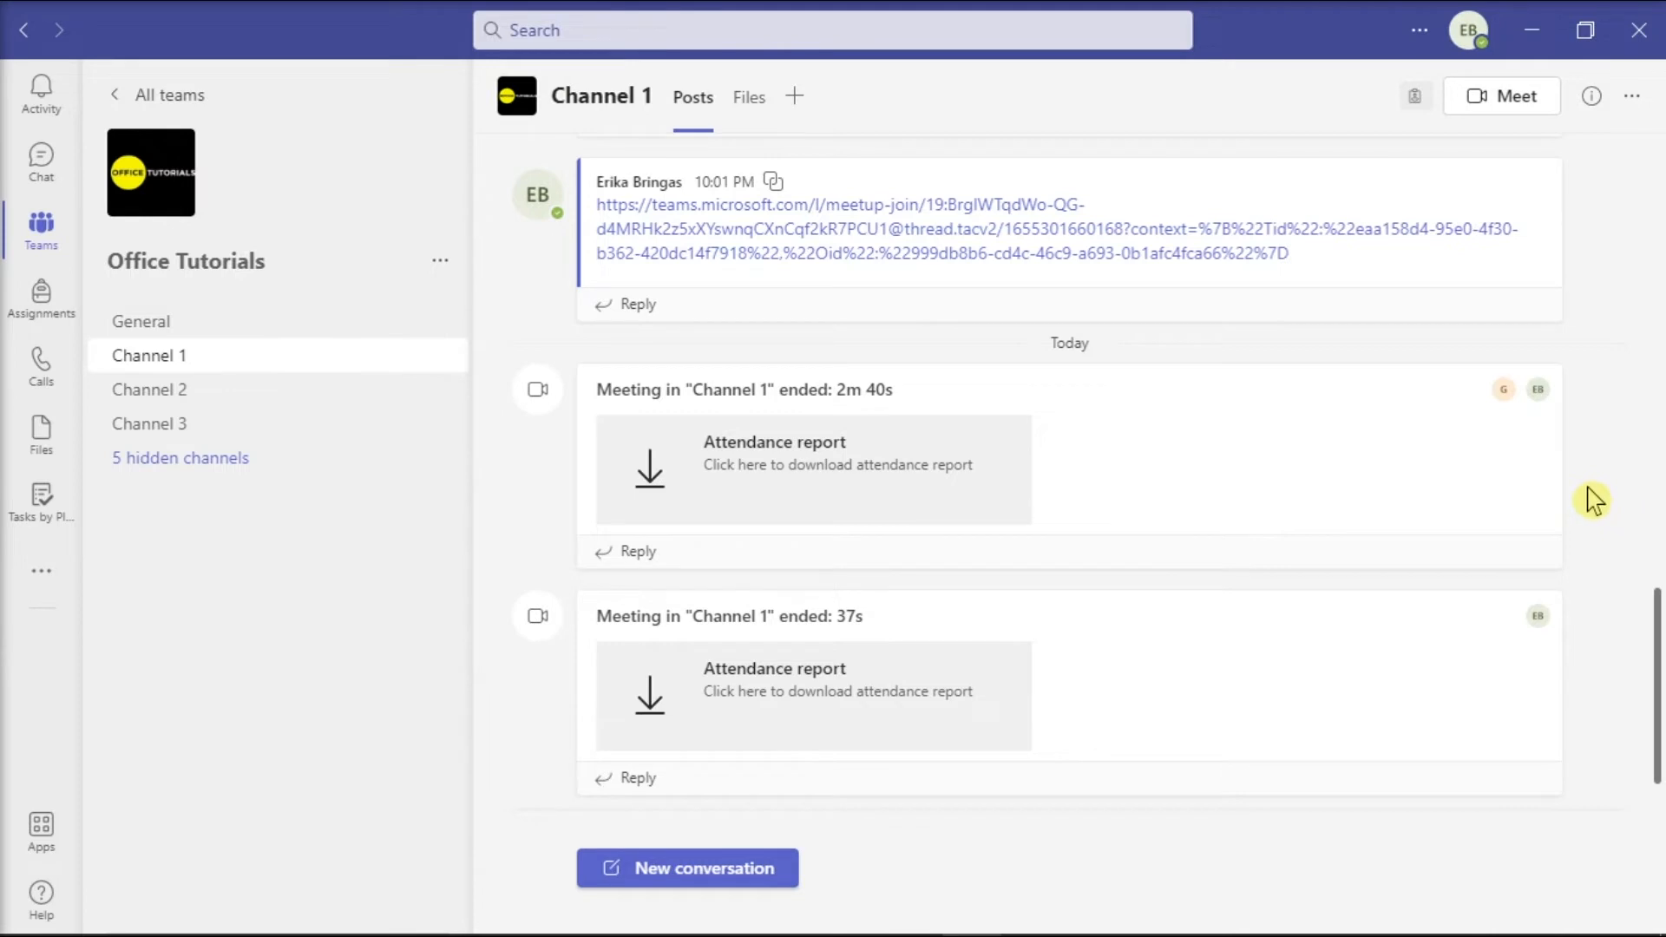
# Step: Hide Channel 1 via its options menu and switch to the General channel
pyautogui.click(1632, 96)
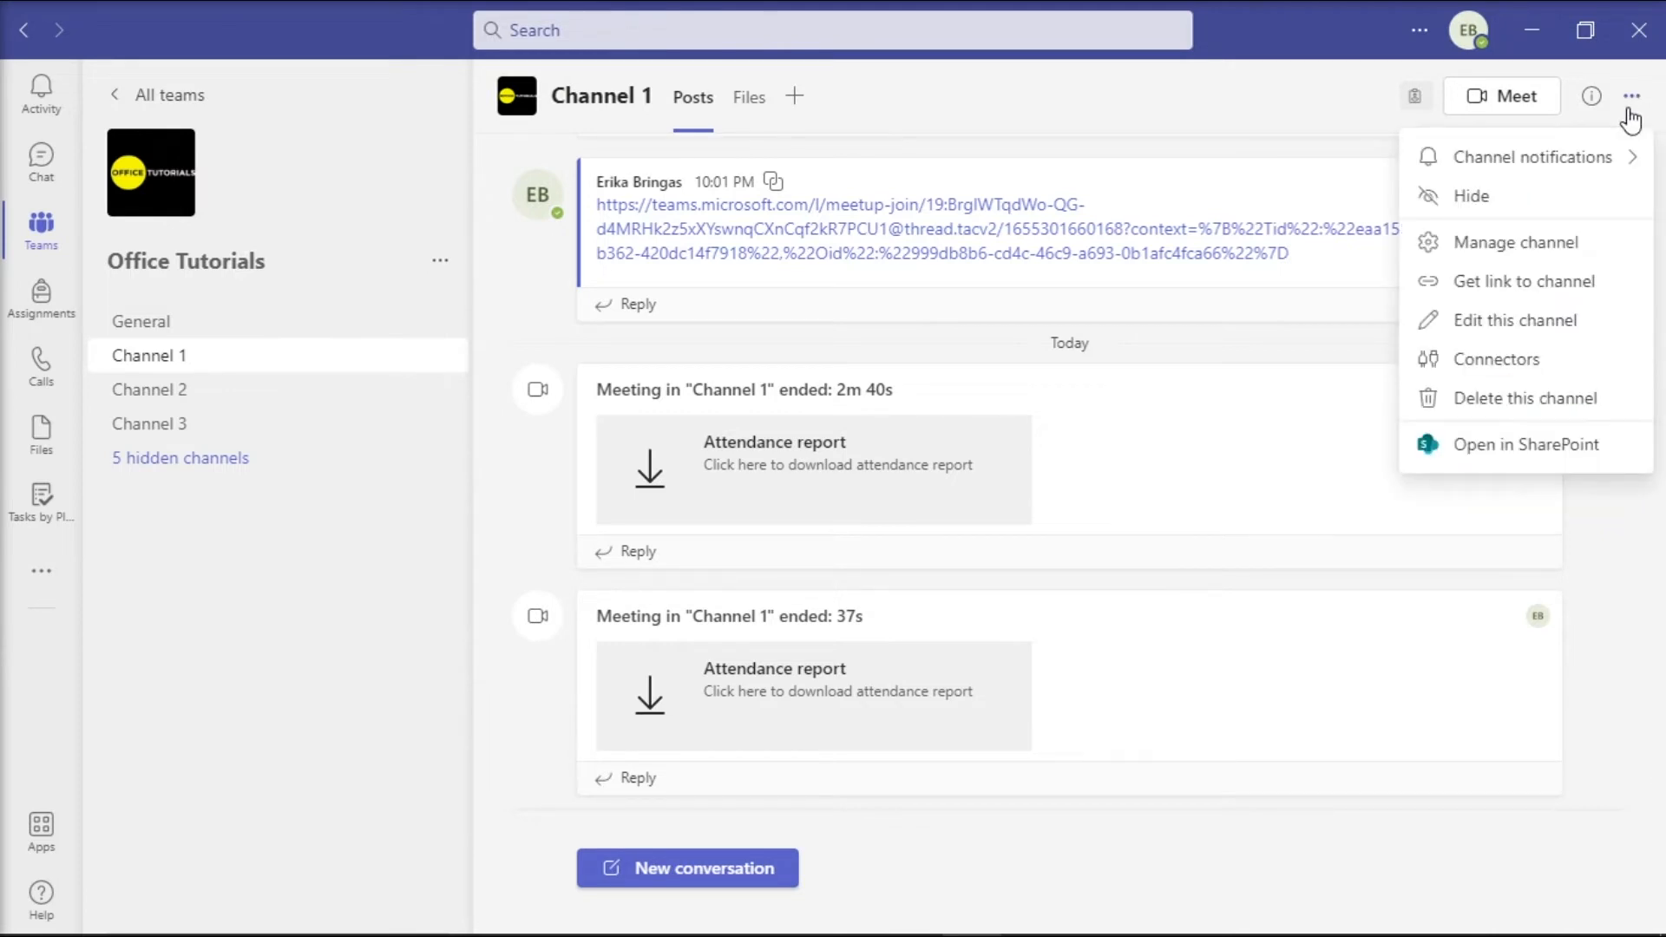
pyautogui.moveTo(1482, 205)
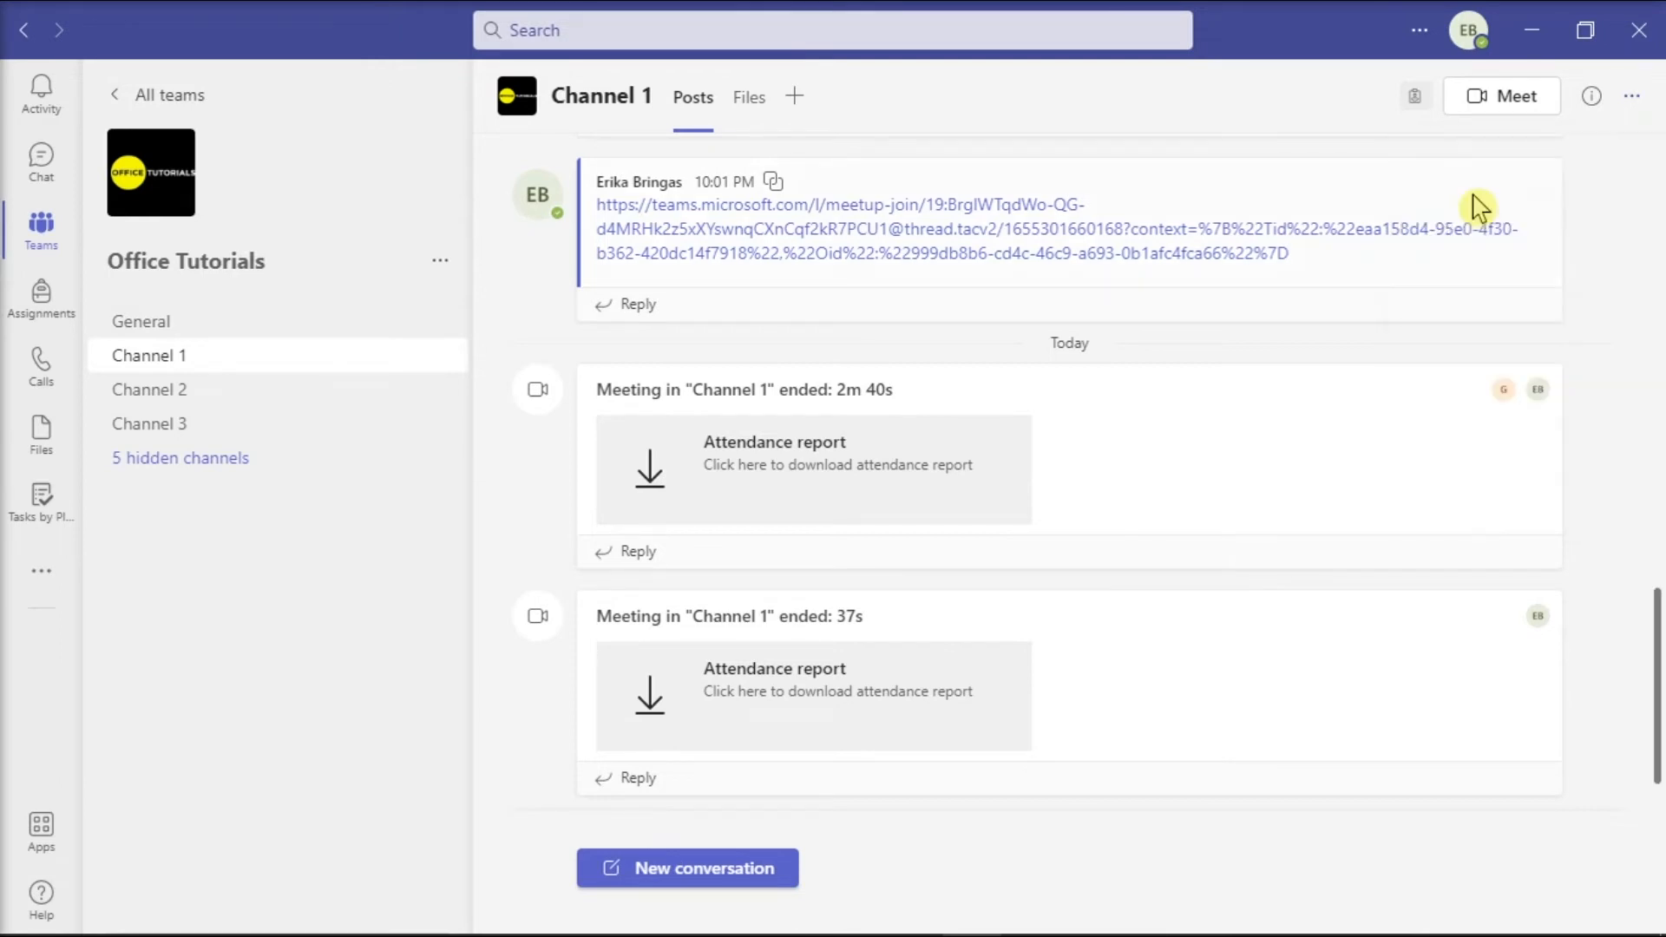
pyautogui.moveTo(1486, 205)
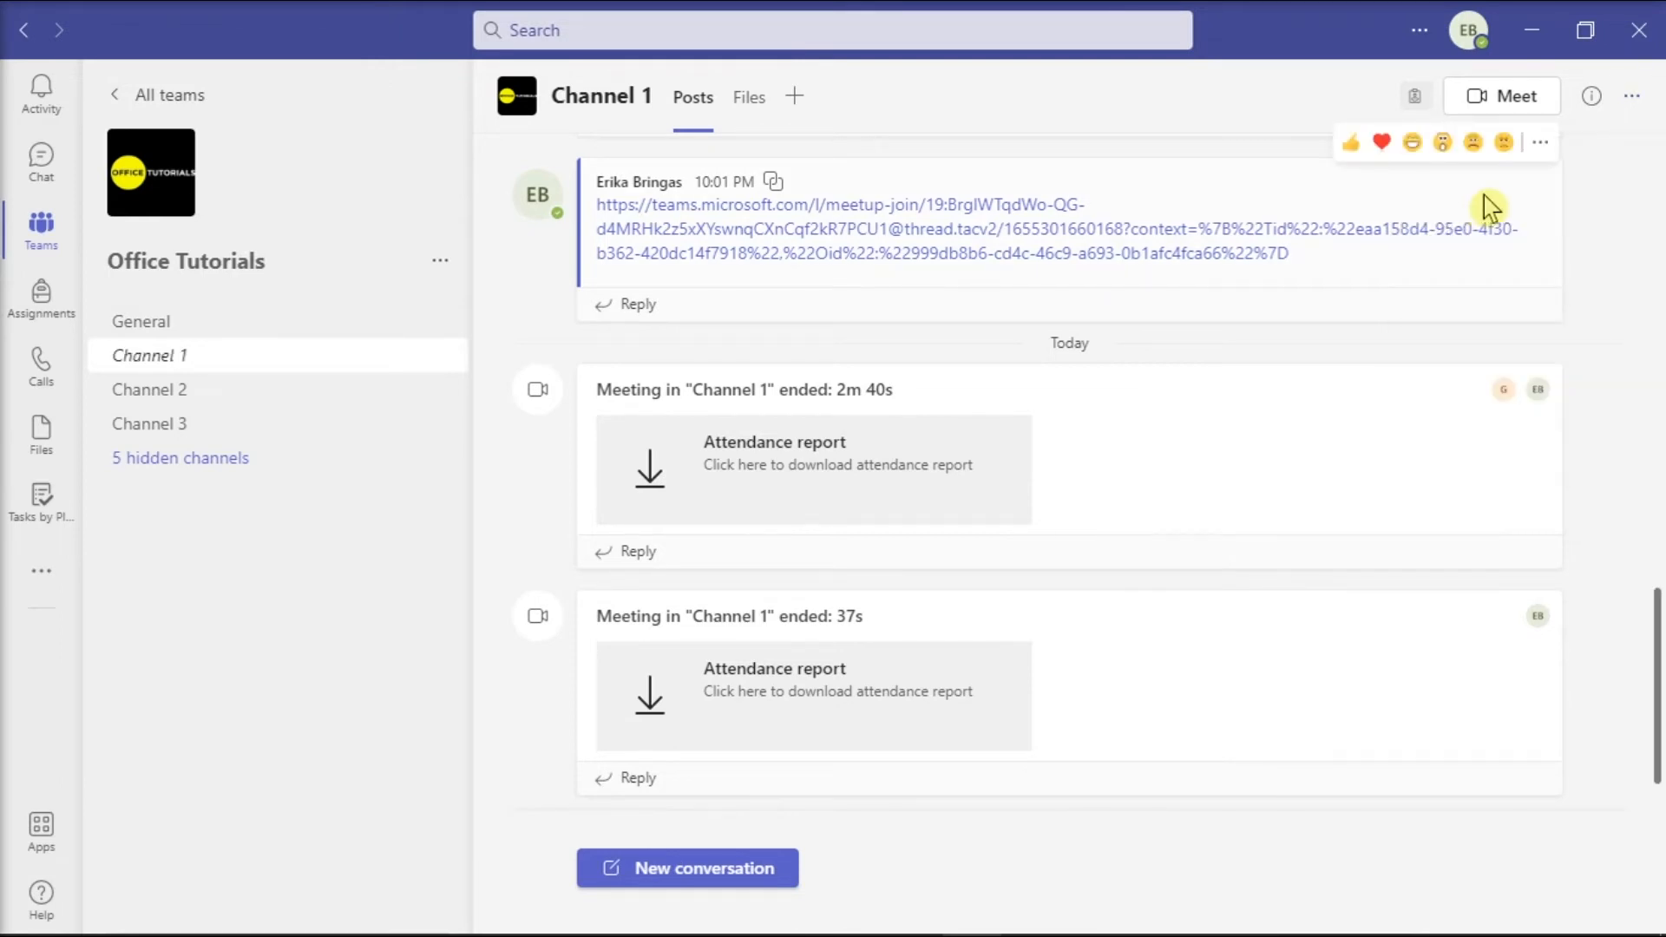
pyautogui.moveTo(260, 323)
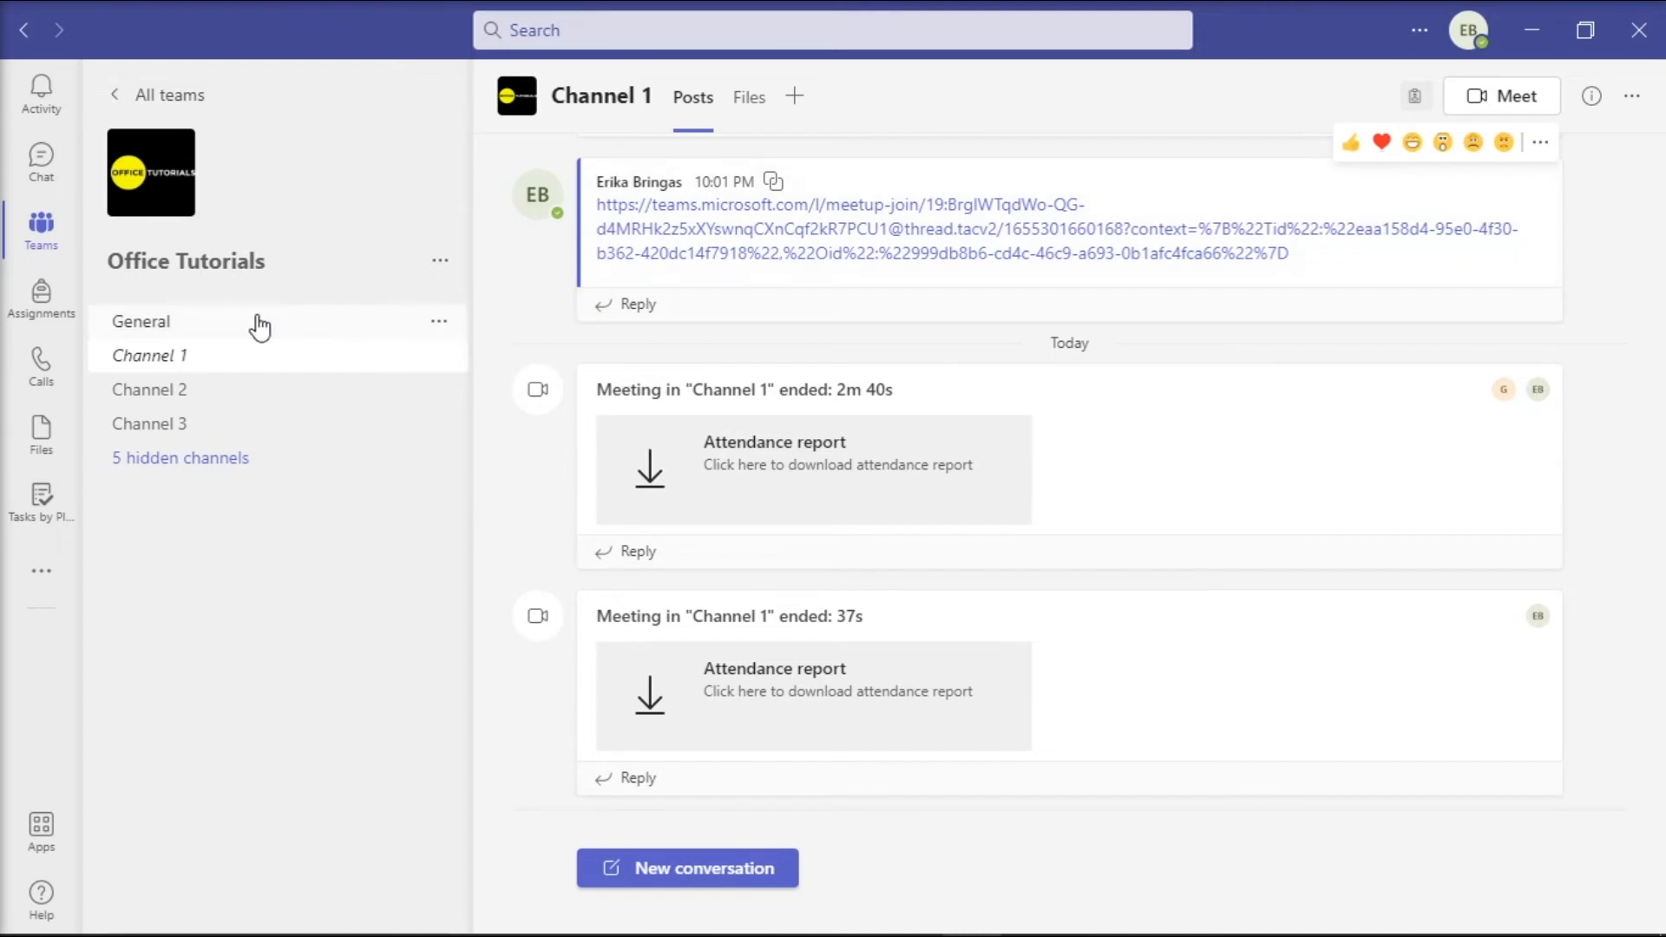
pyautogui.click(141, 321)
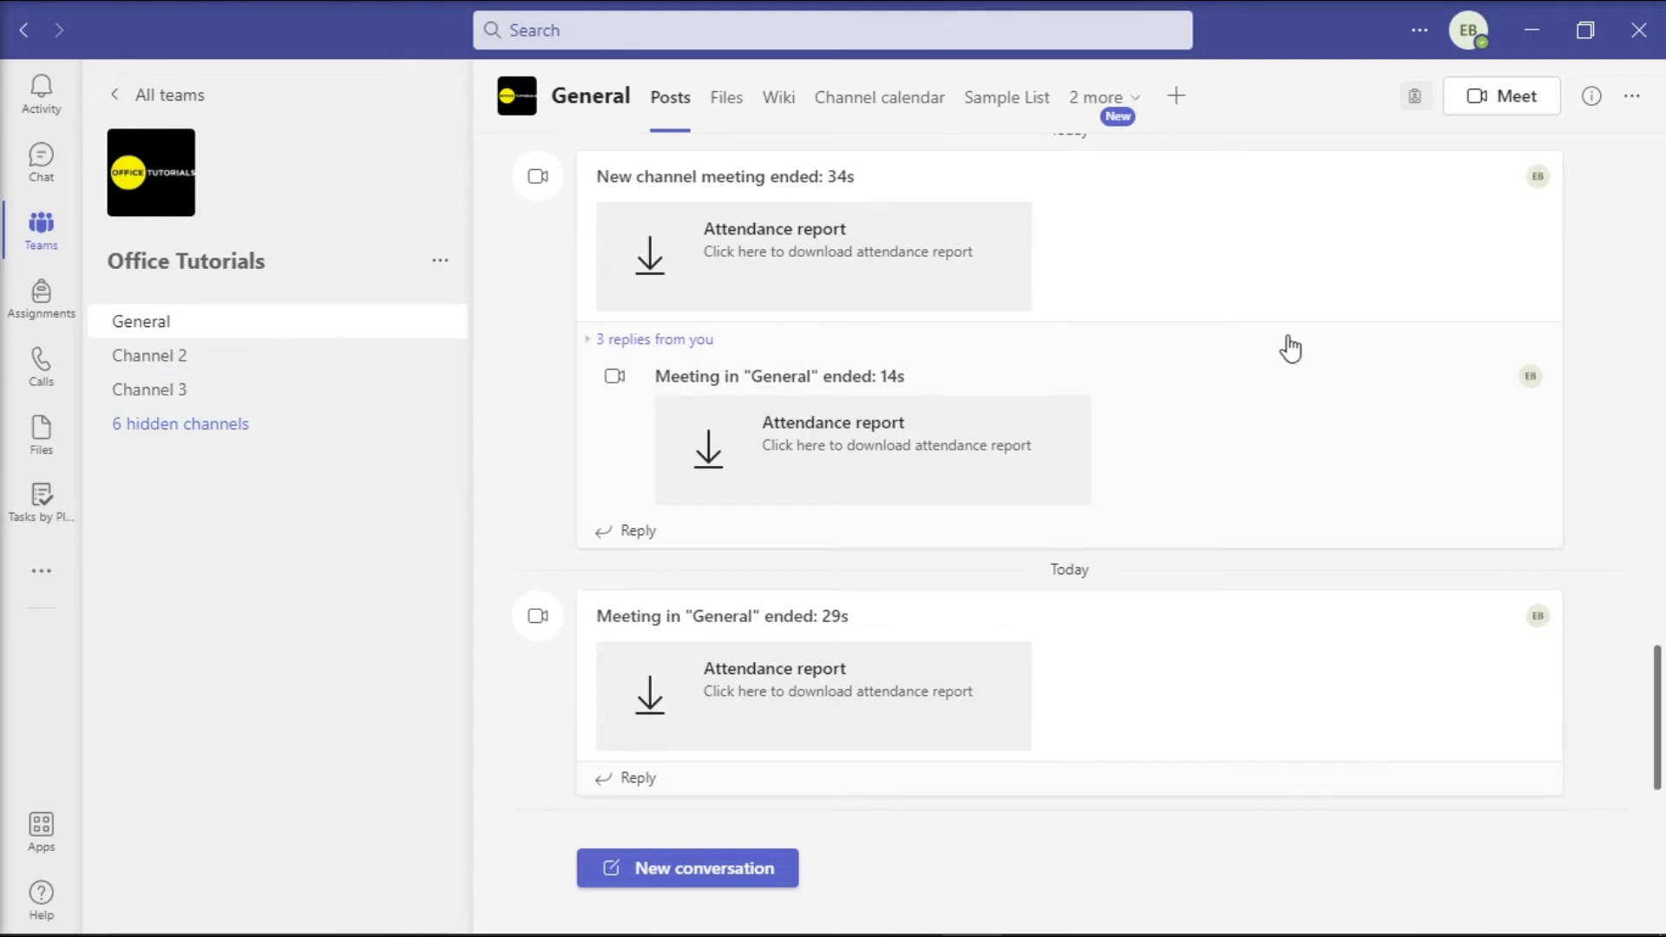
pyautogui.moveTo(1594, 375)
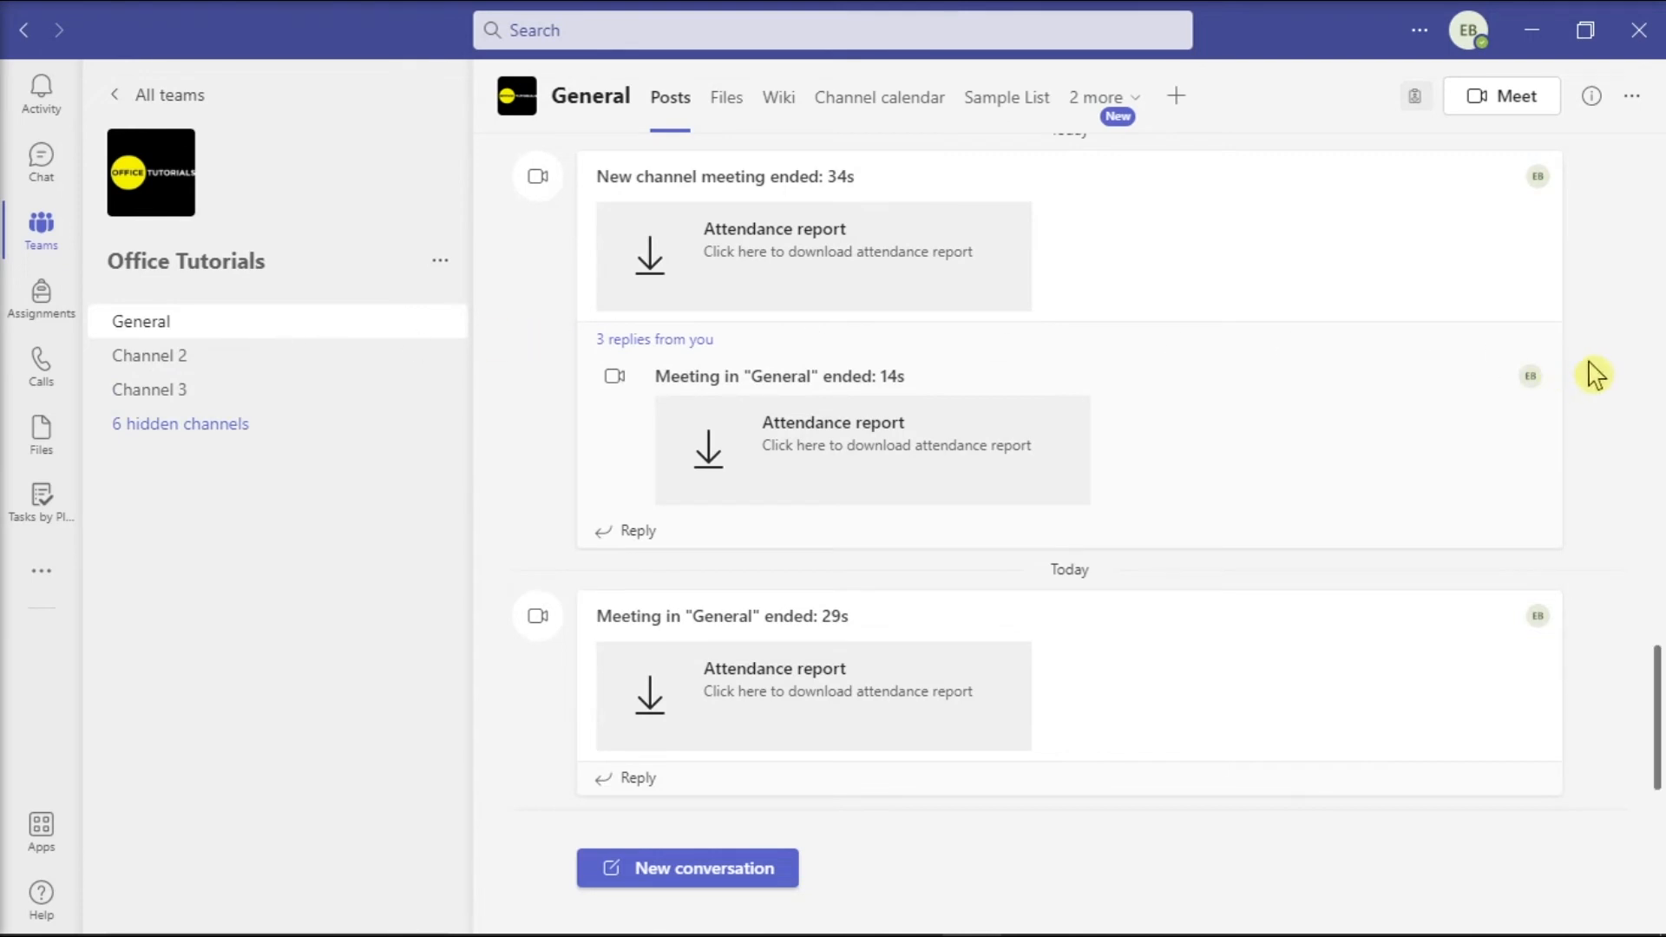